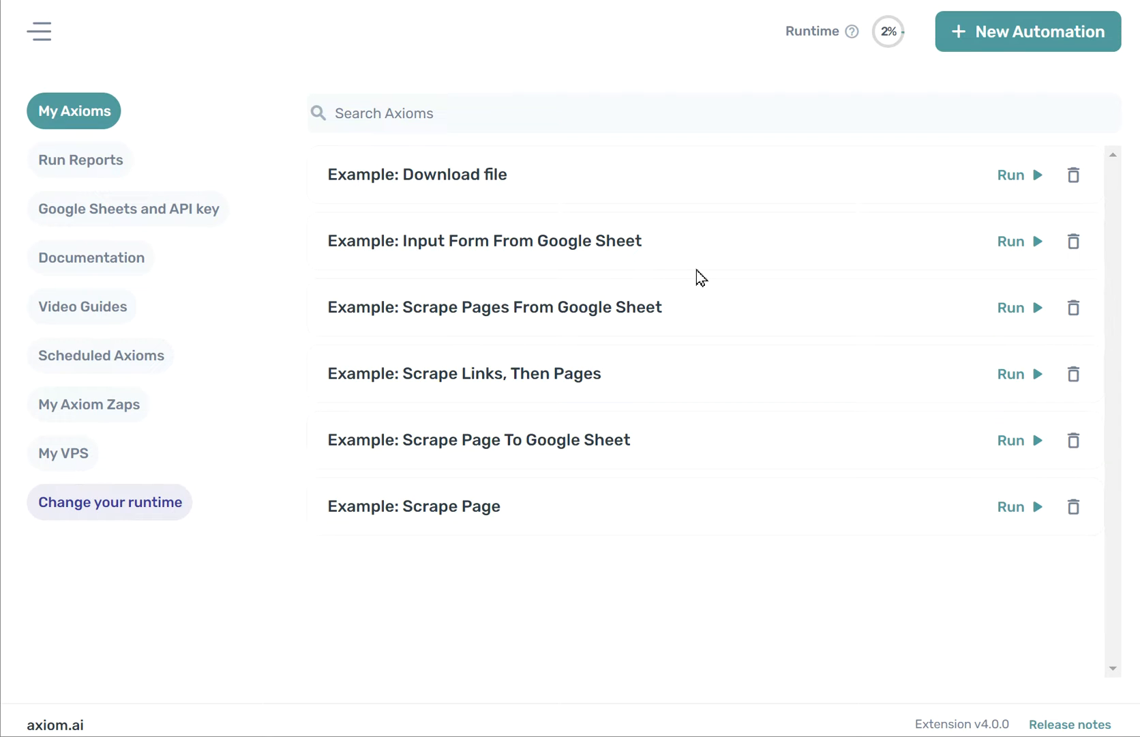
mouse_move(698, 276)
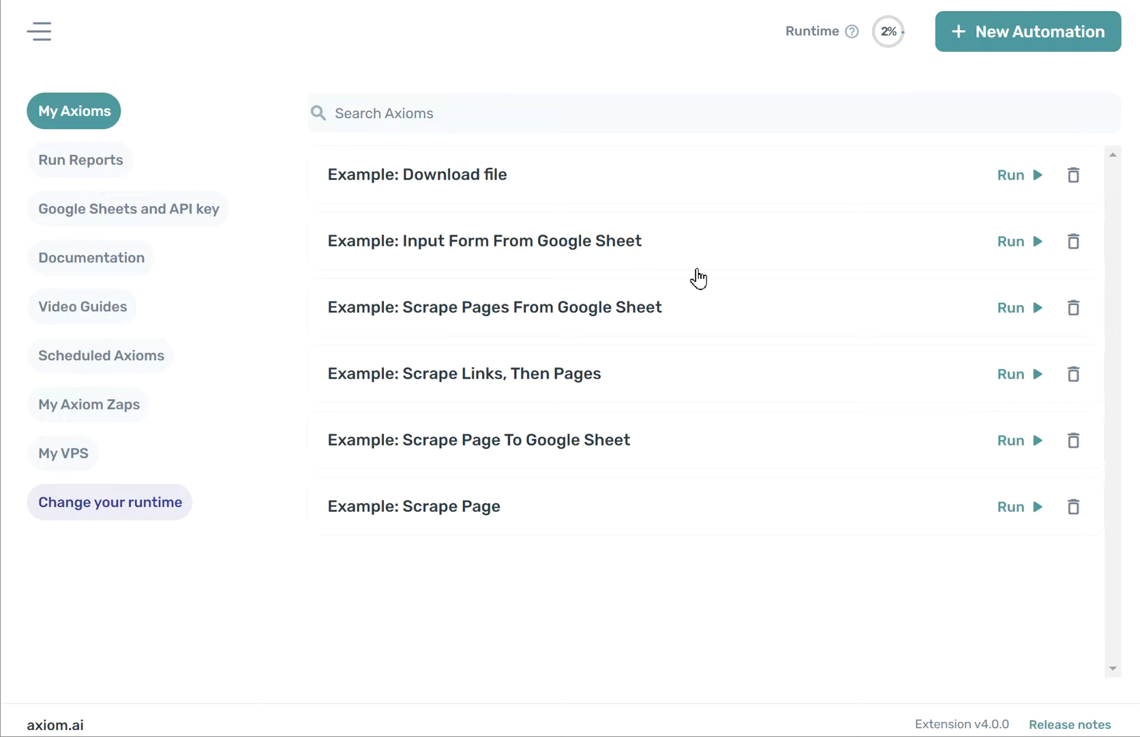
mouse_move(699, 260)
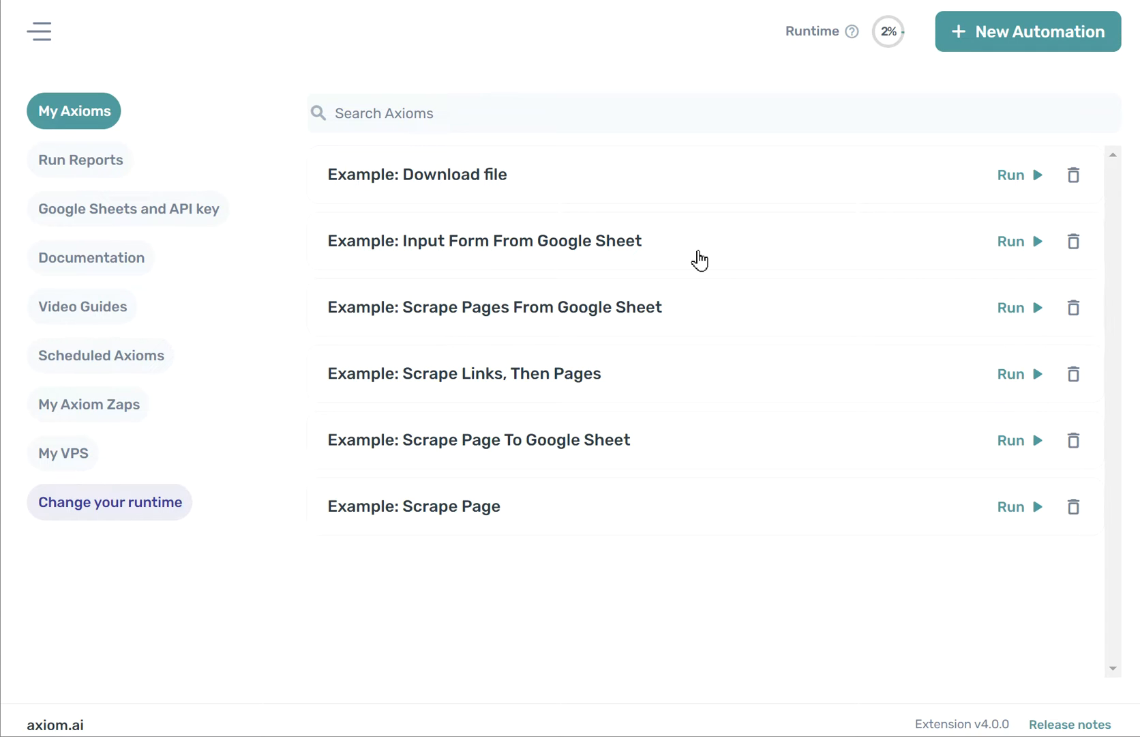
mouse_move(710, 179)
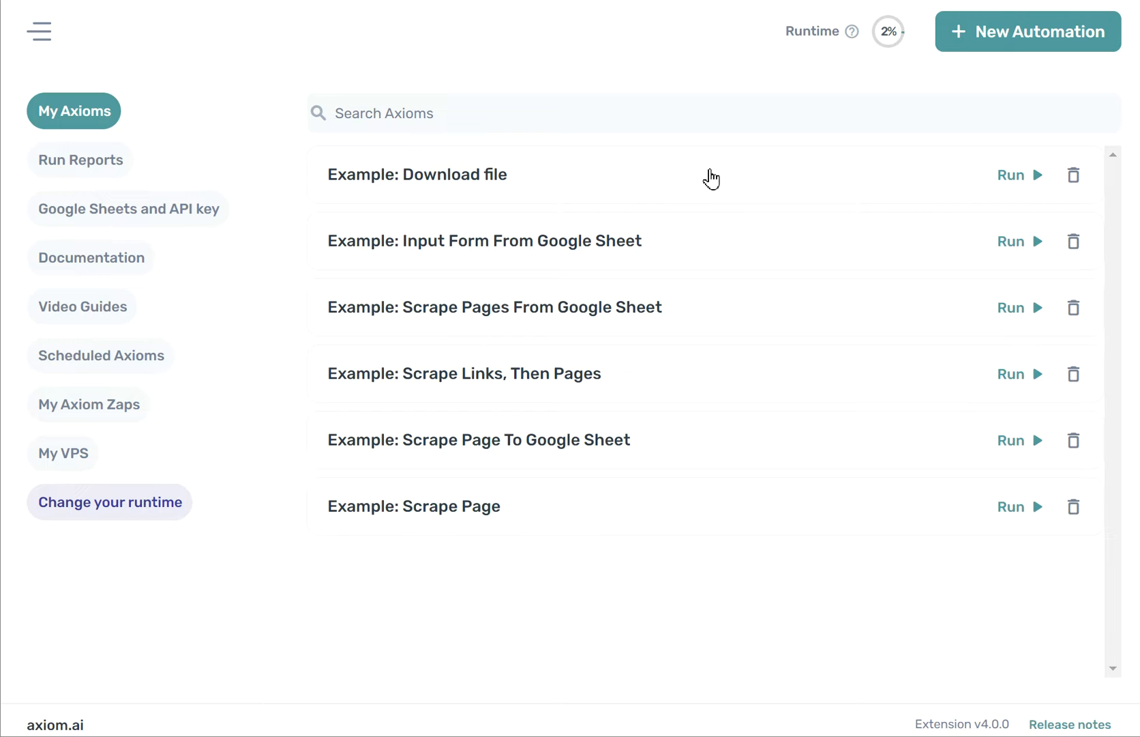
mouse_move(725, 294)
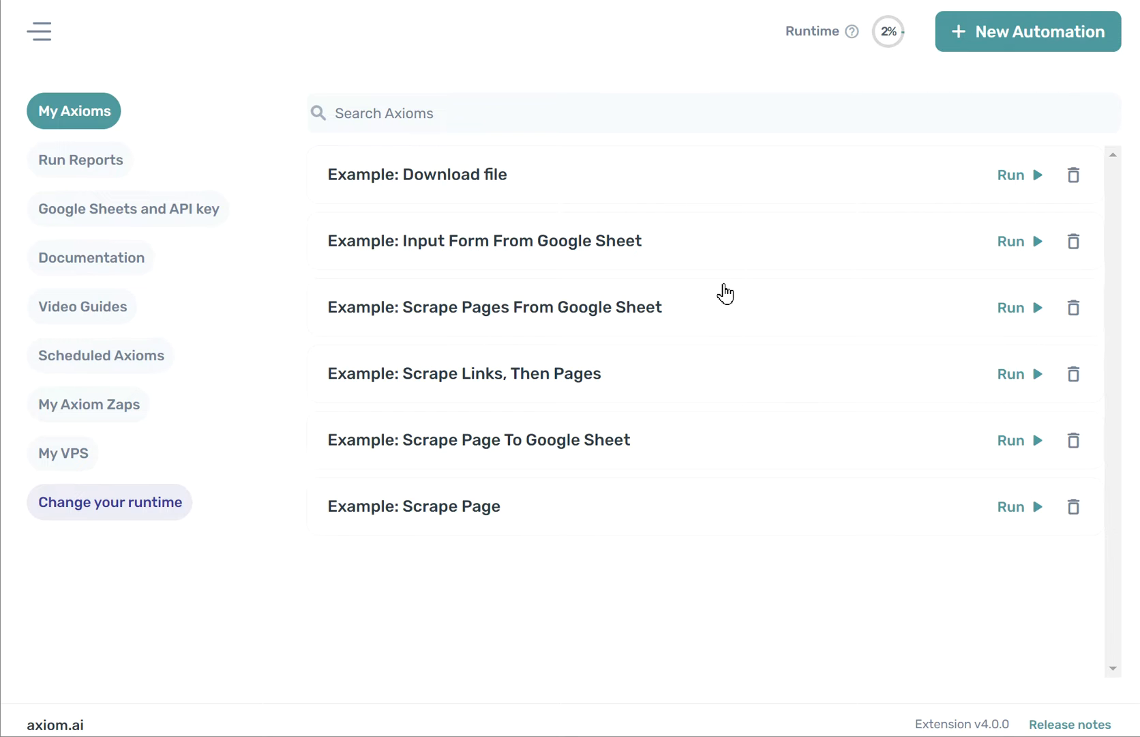
mouse_move(721, 255)
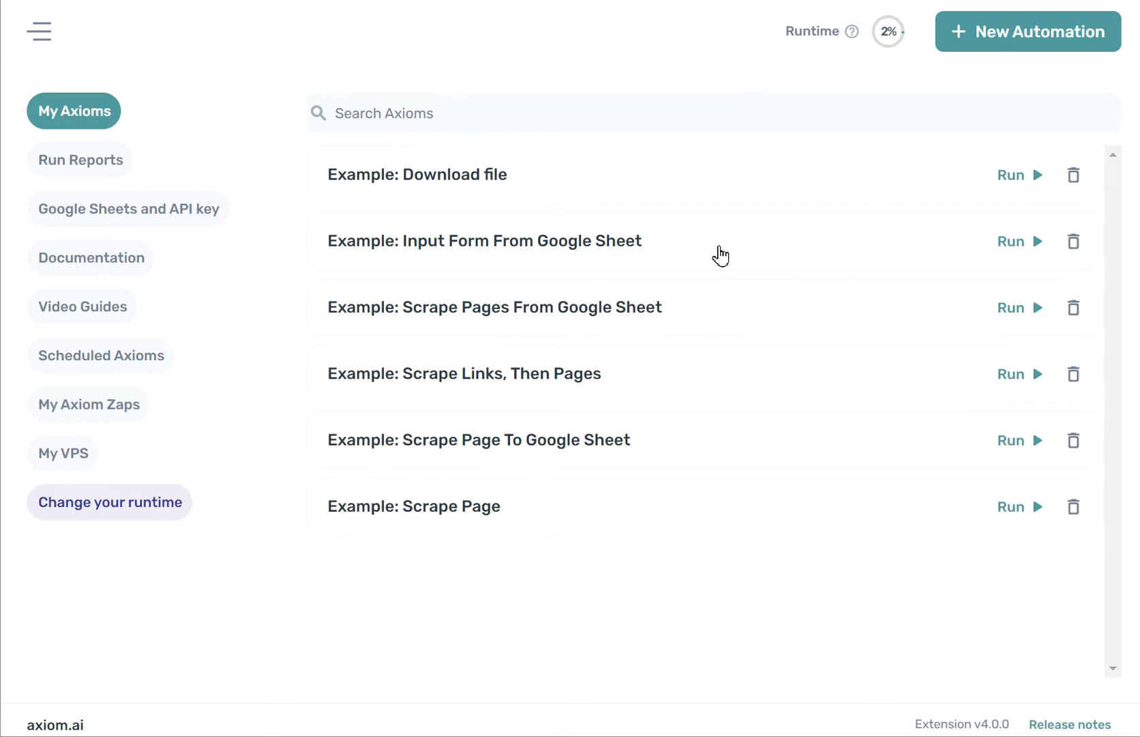
mouse_move(968, 47)
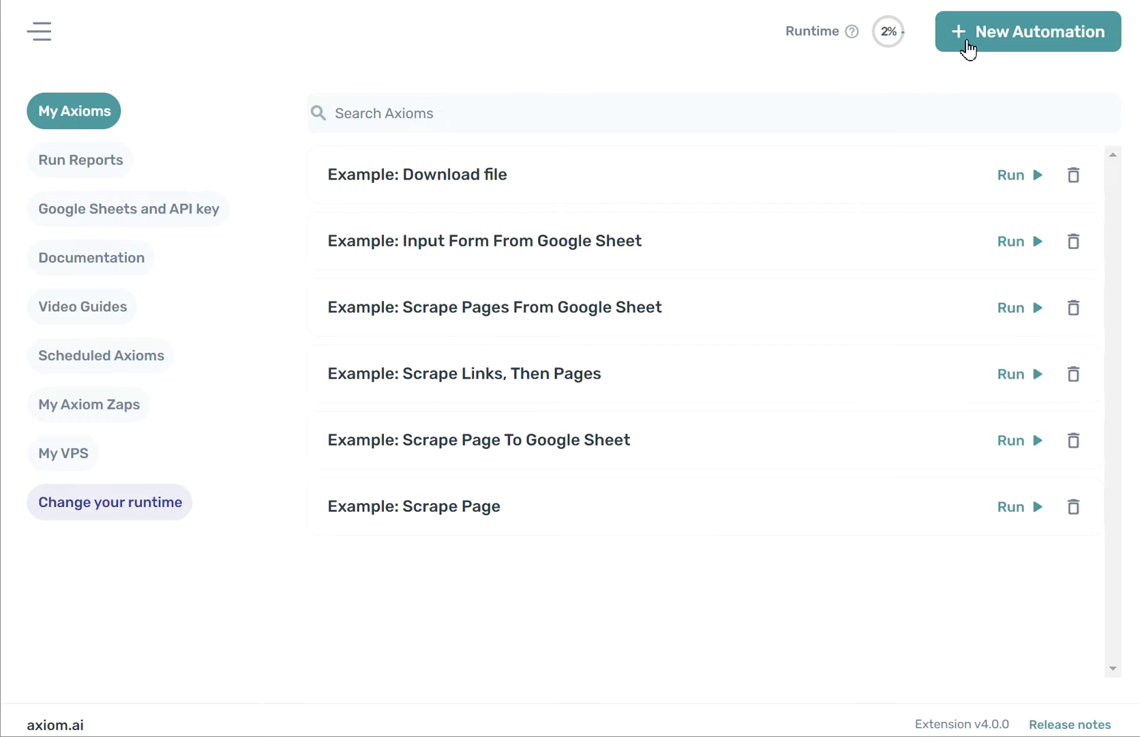
Step: Start a blank automation and scroll the step finder's snippets and categories without adding any
left_click(1029, 31)
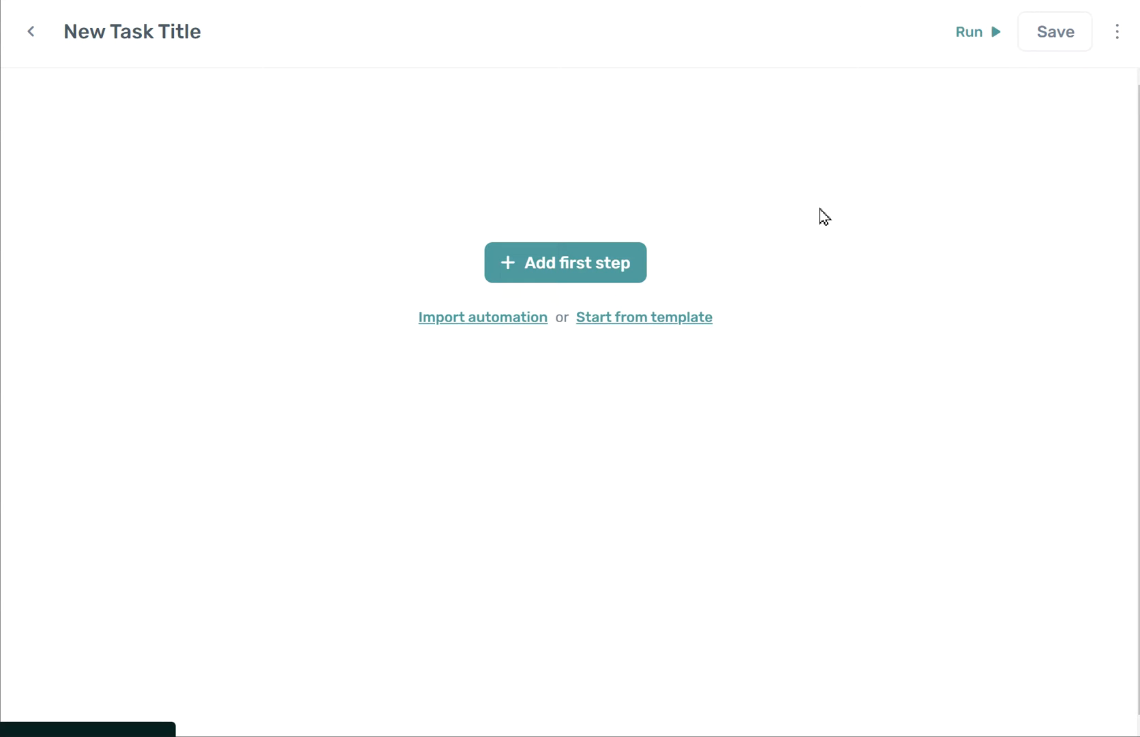
mouse_move(585, 278)
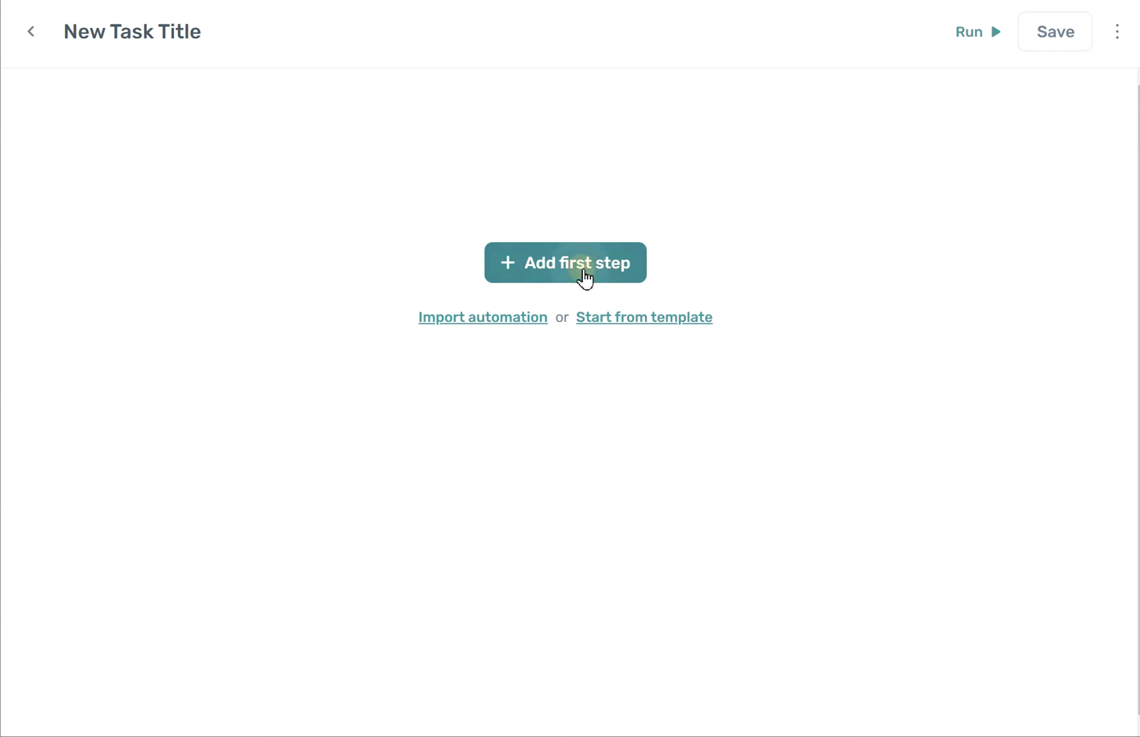
left_click(567, 263)
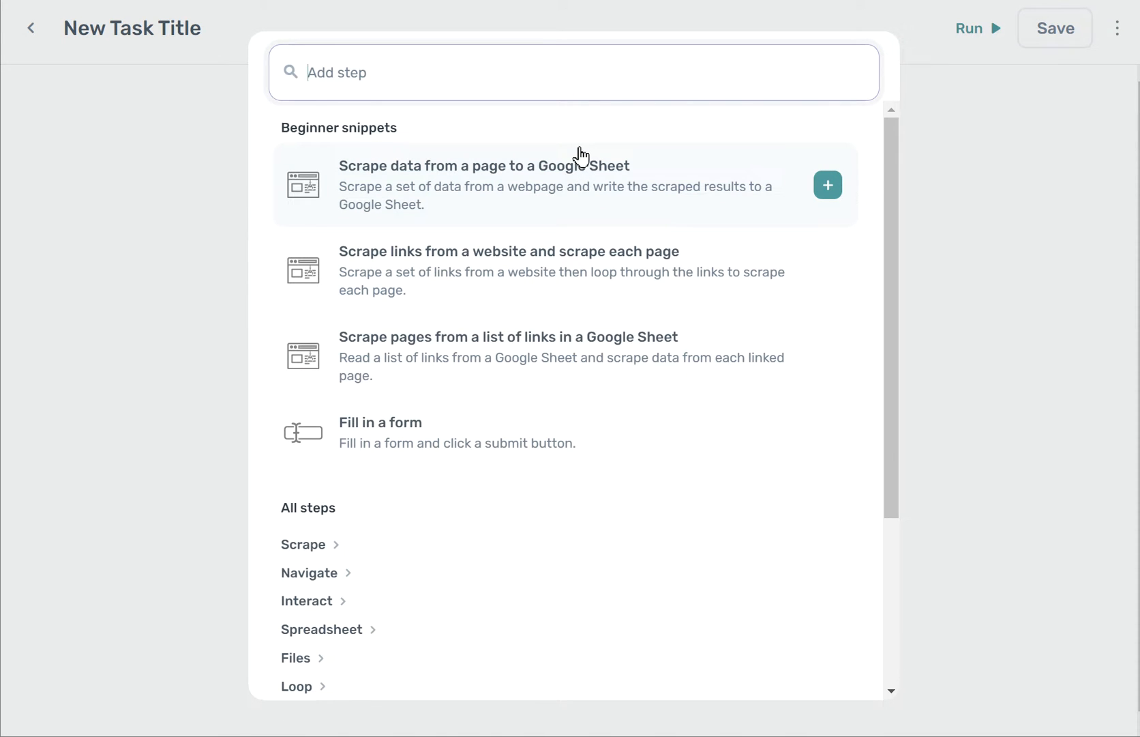
mouse_move(547, 195)
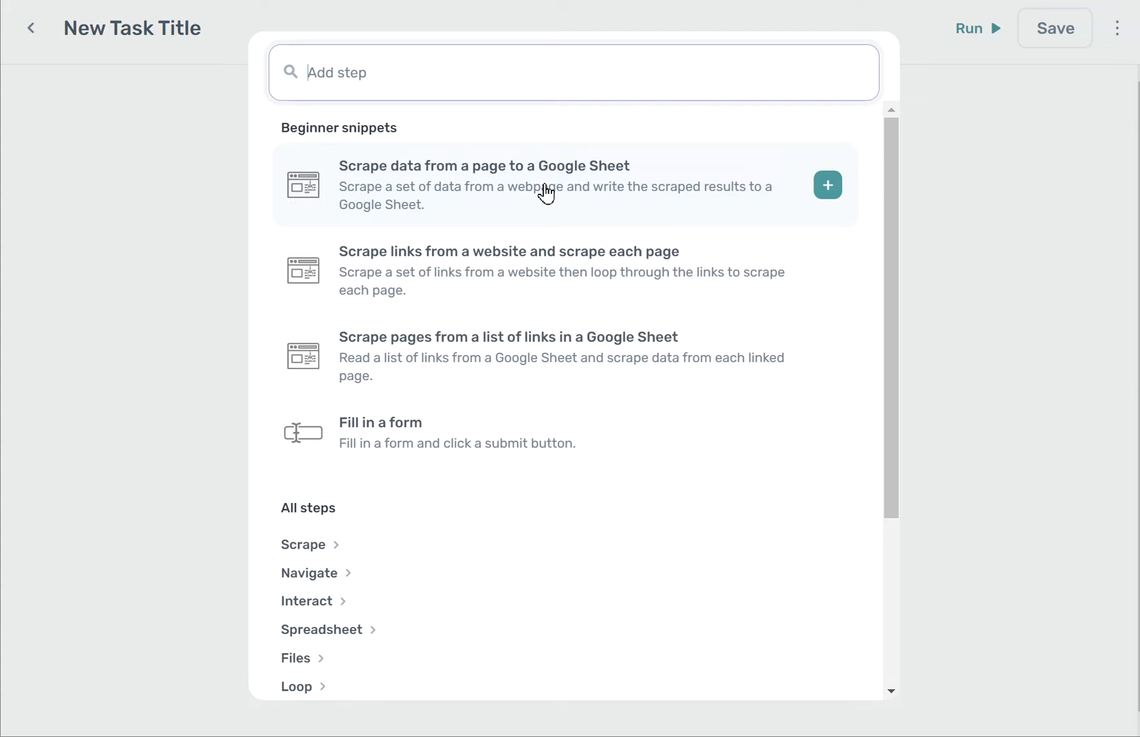
mouse_move(761, 144)
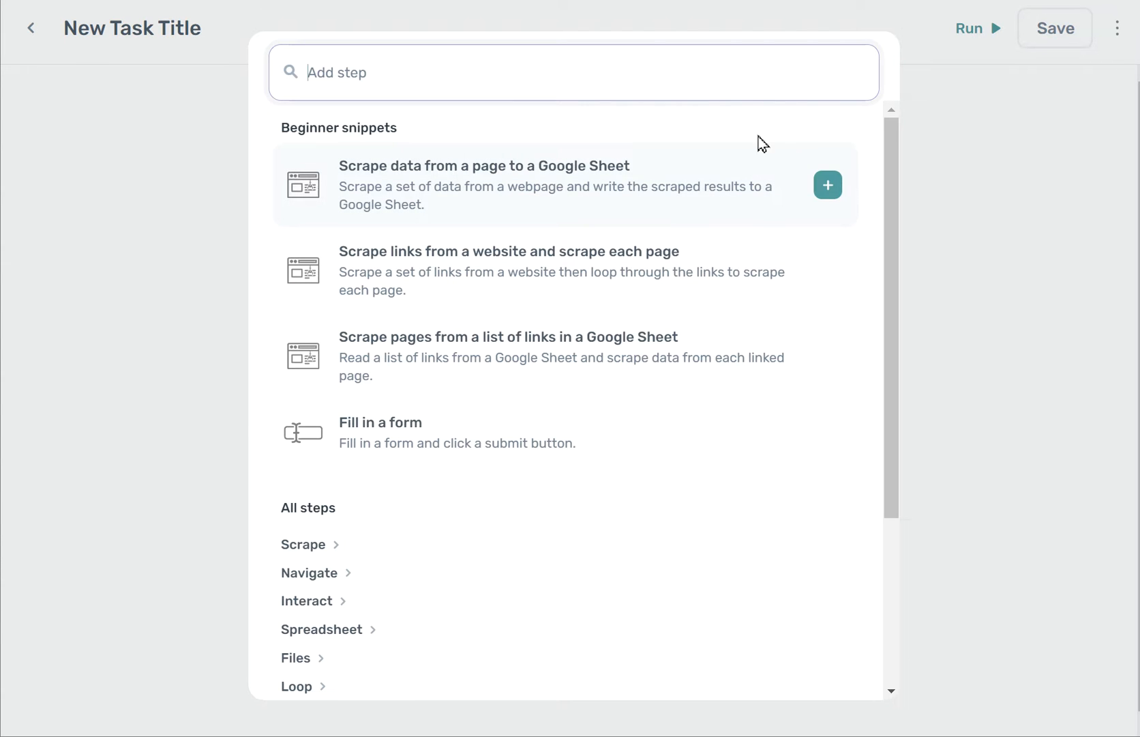
scroll("down", 3)
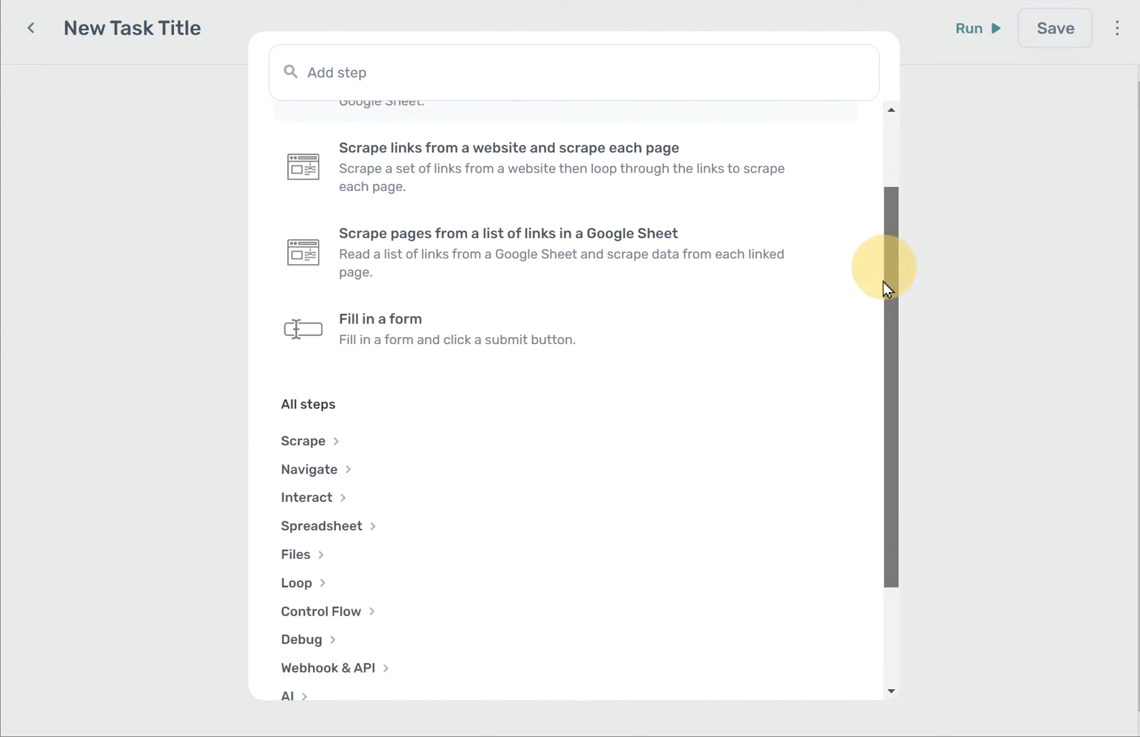
scroll("down", 3)
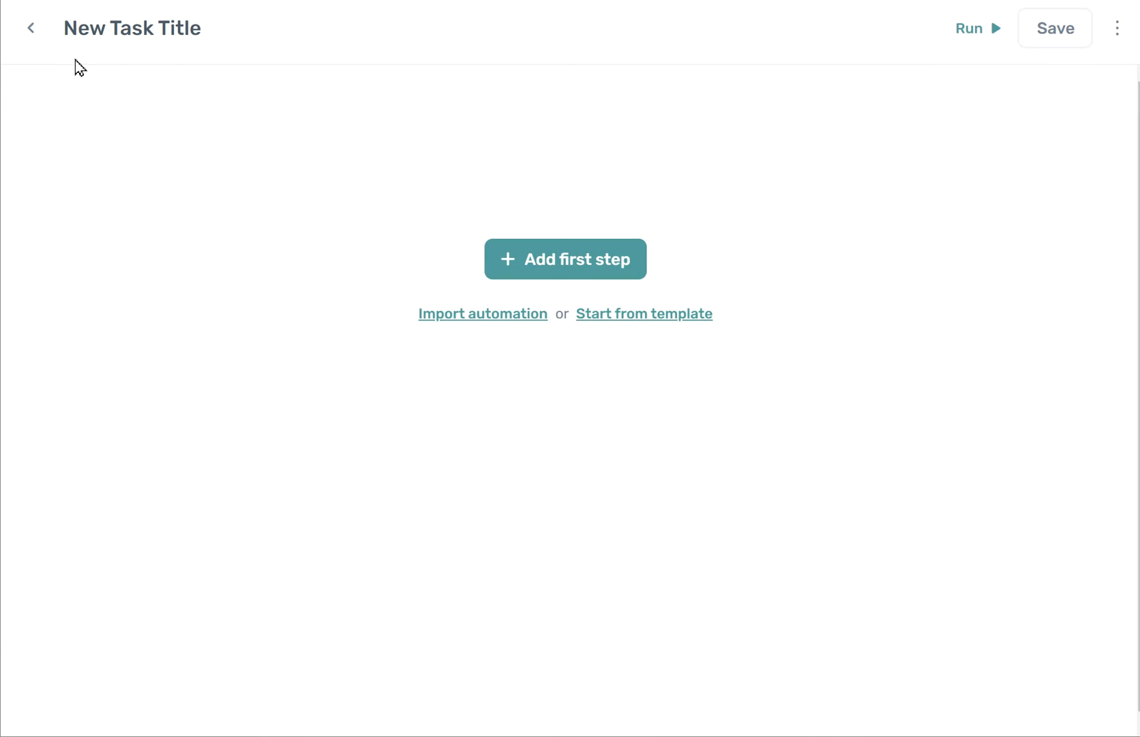
Step: Return to My Axioms to show the six example axioms
left_click(30, 28)
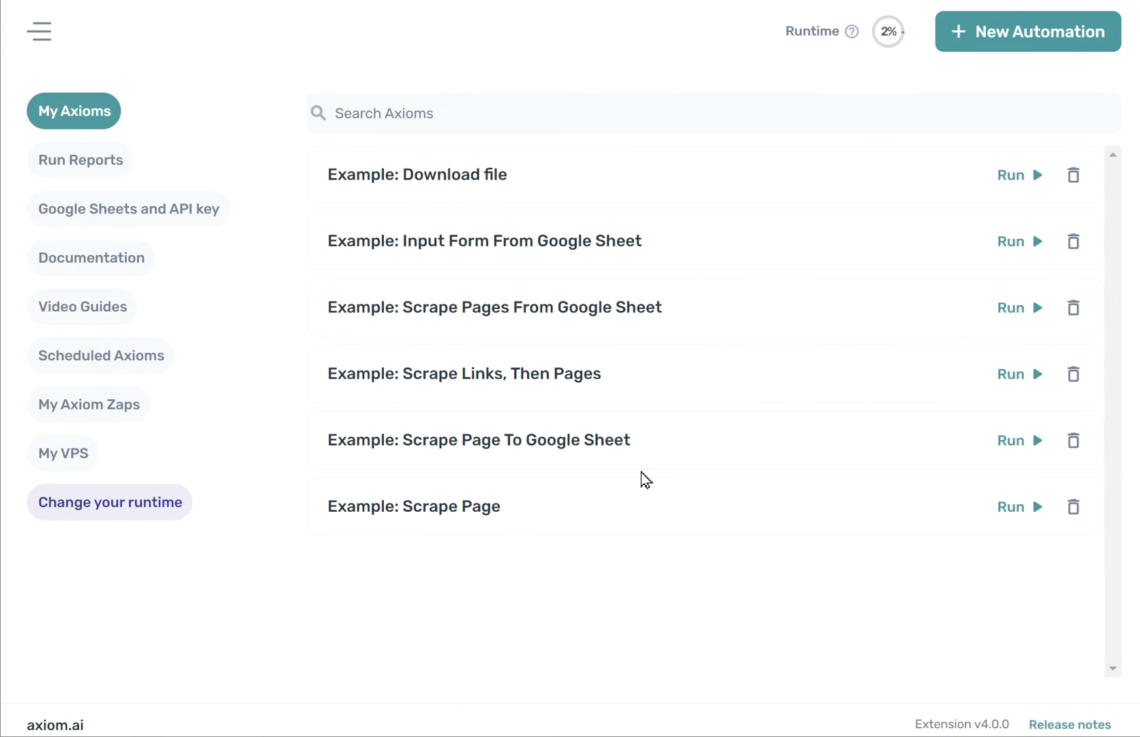
mouse_move(888, 32)
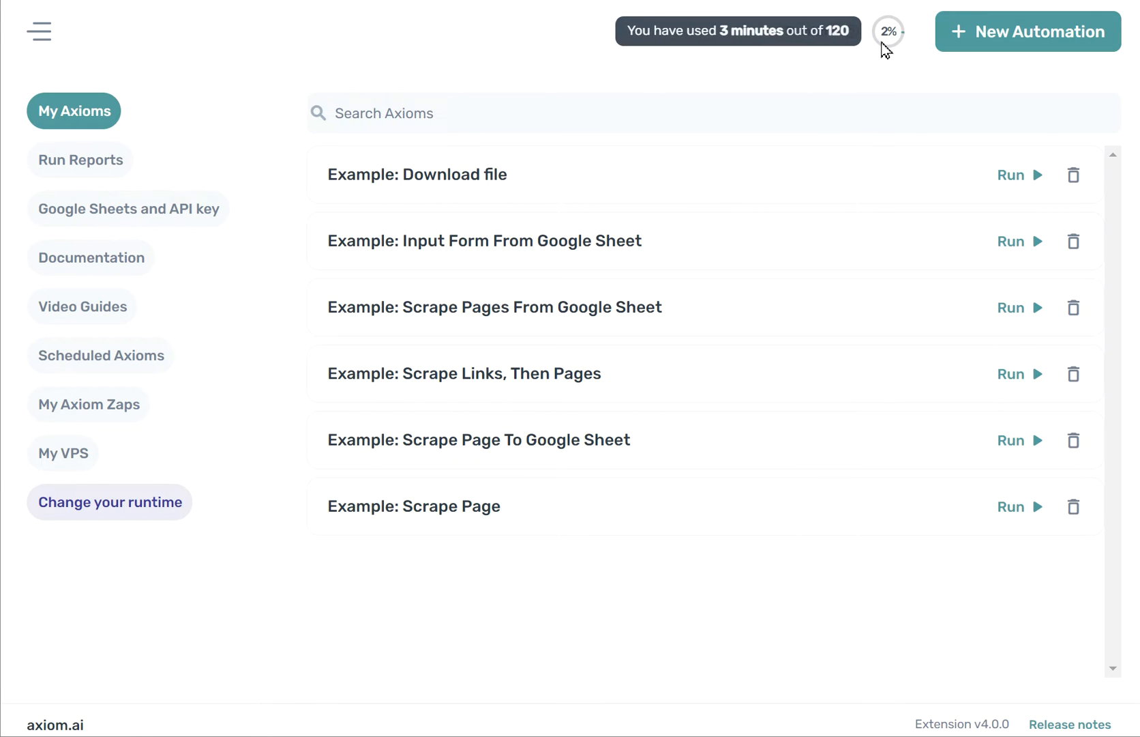
mouse_move(871, 62)
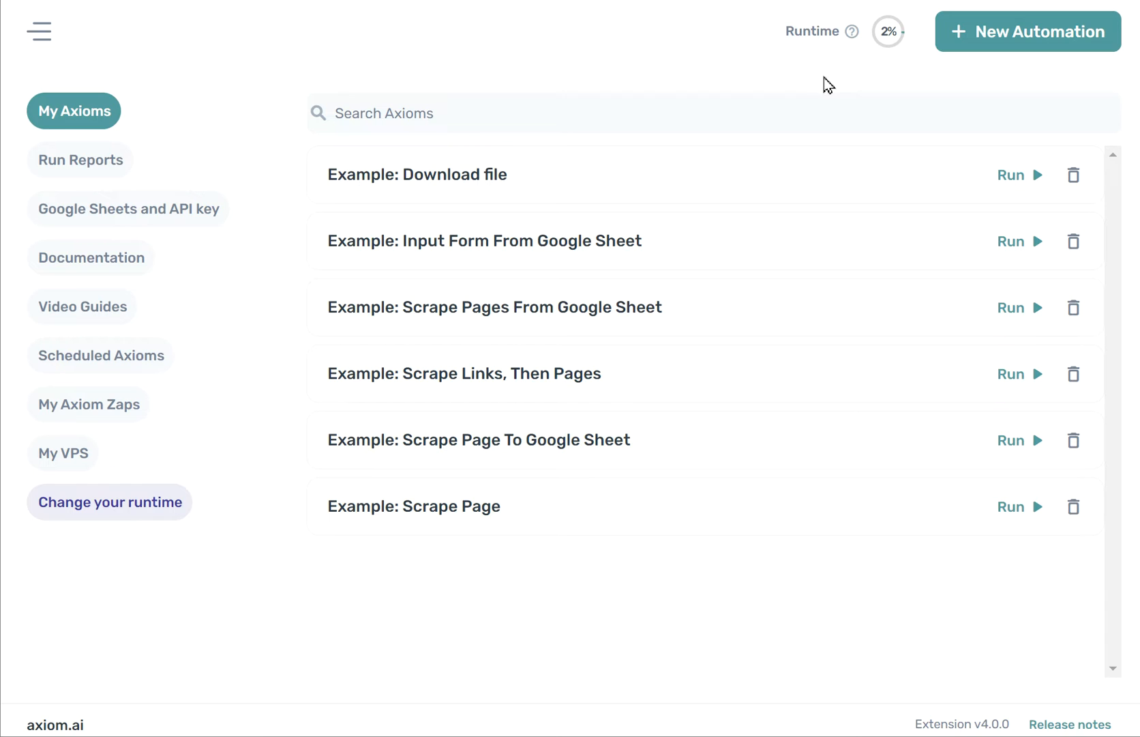
mouse_move(866, 72)
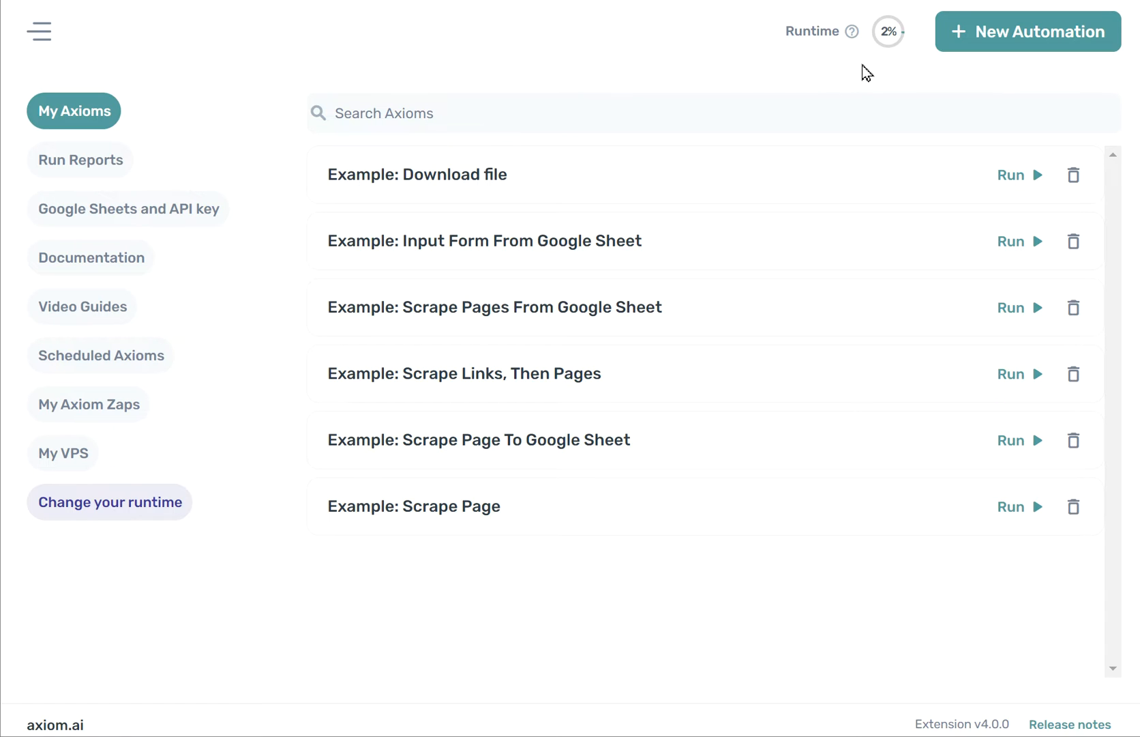
mouse_move(888, 32)
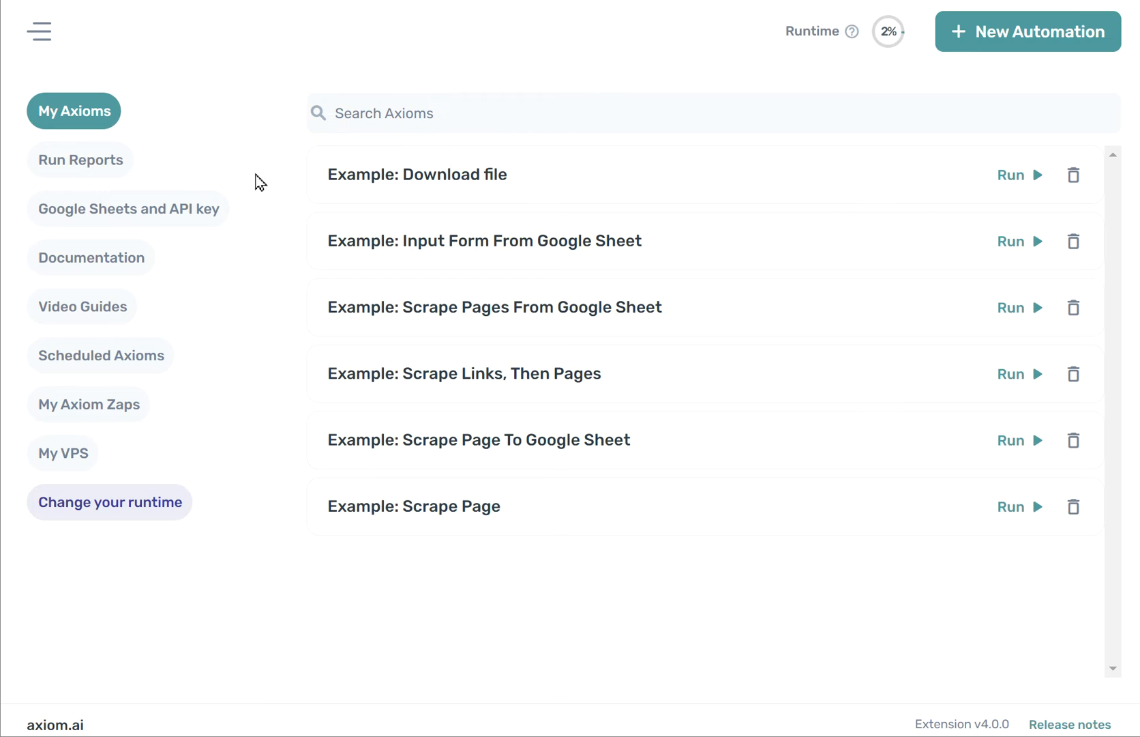
mouse_move(117, 149)
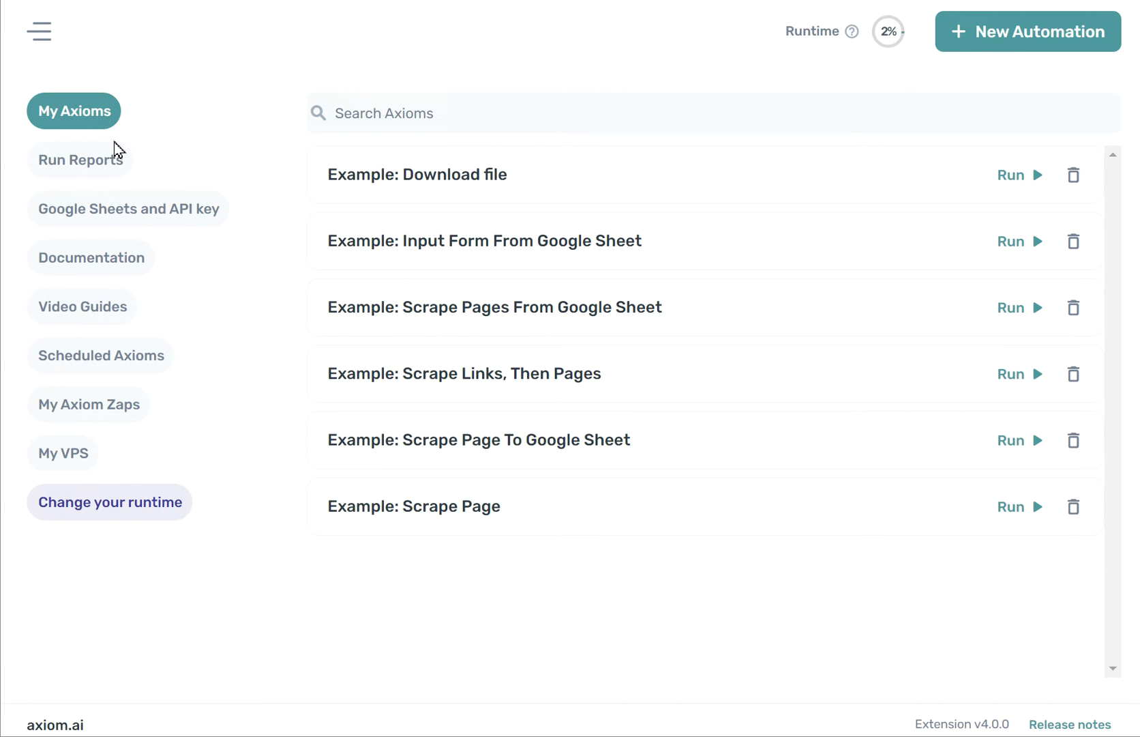
mouse_move(86, 166)
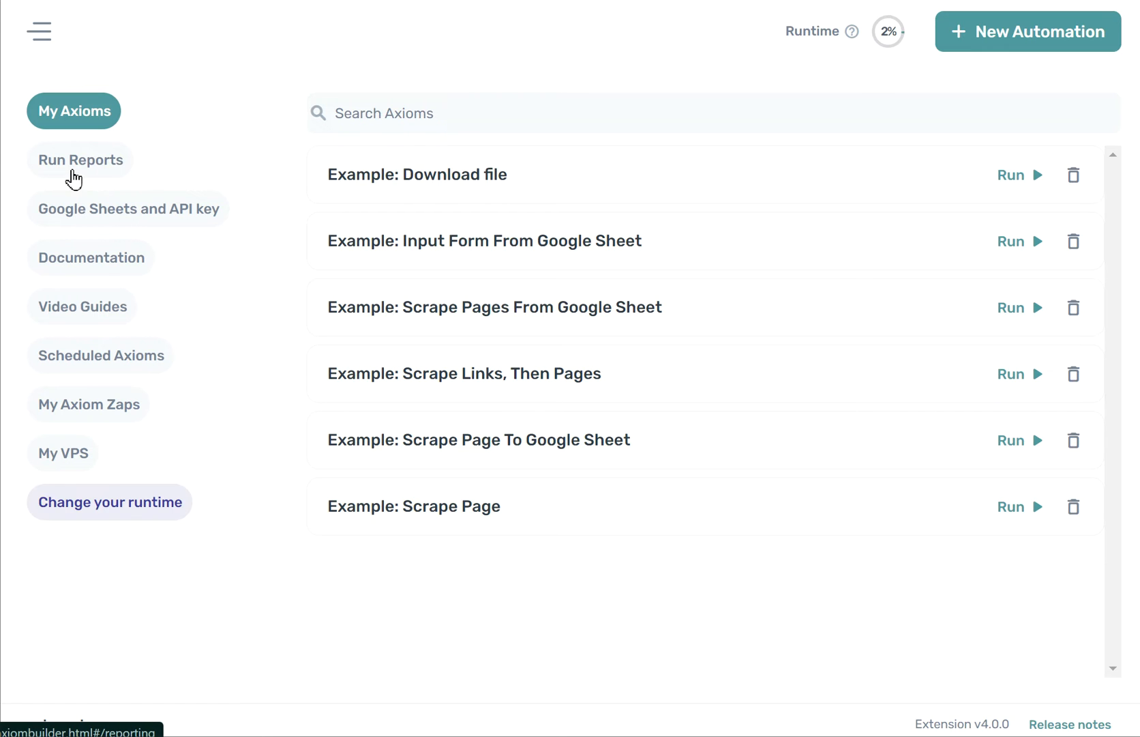
Step: Visit Run Reports, Google Sheets and API key, Documentation, Video Guides, then Scheduled Axioms
left_click(80, 159)
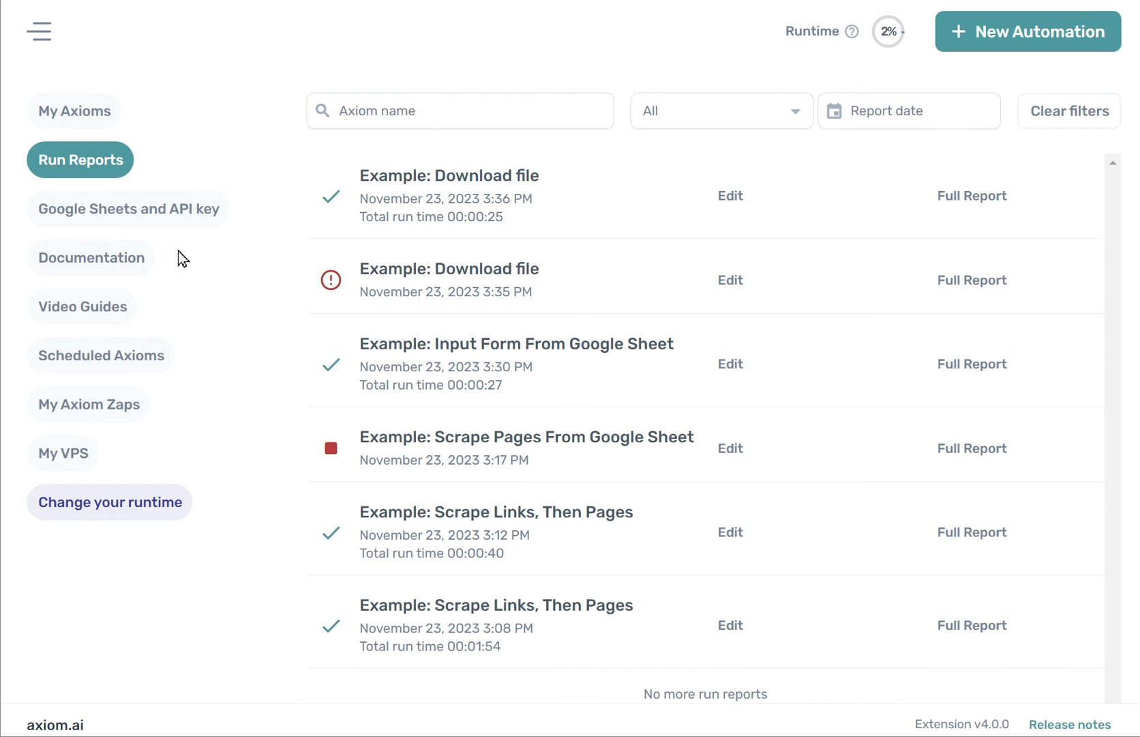
left_click(128, 209)
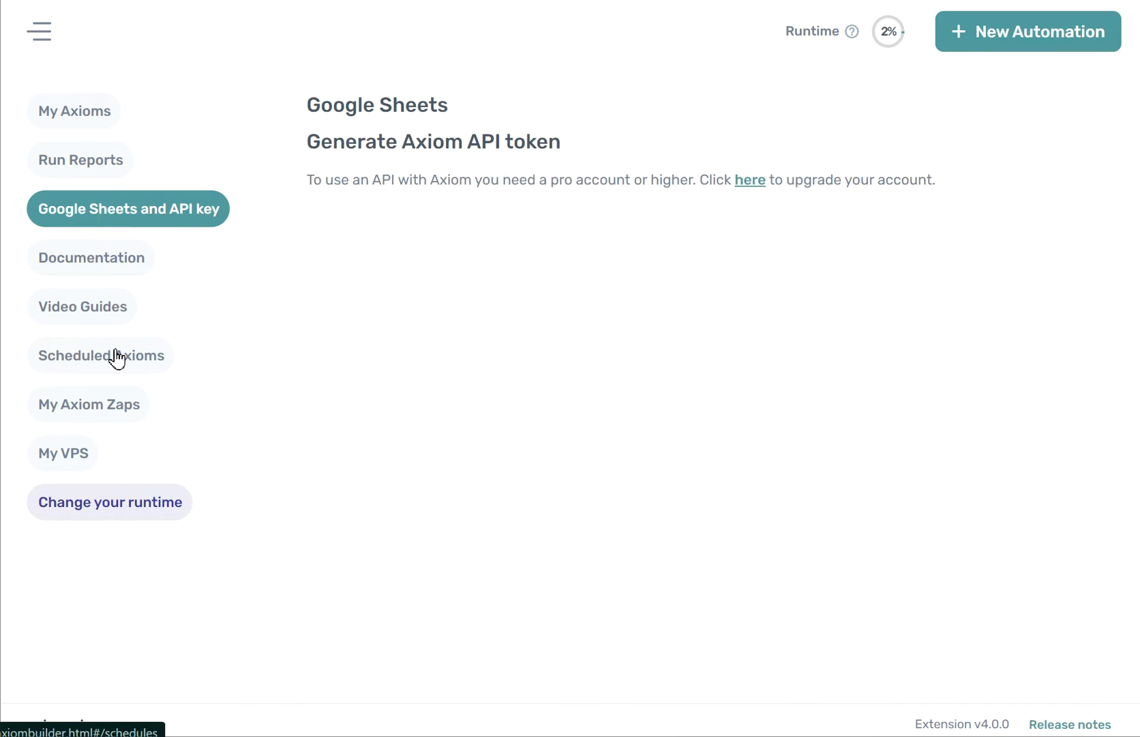
left_click(90, 256)
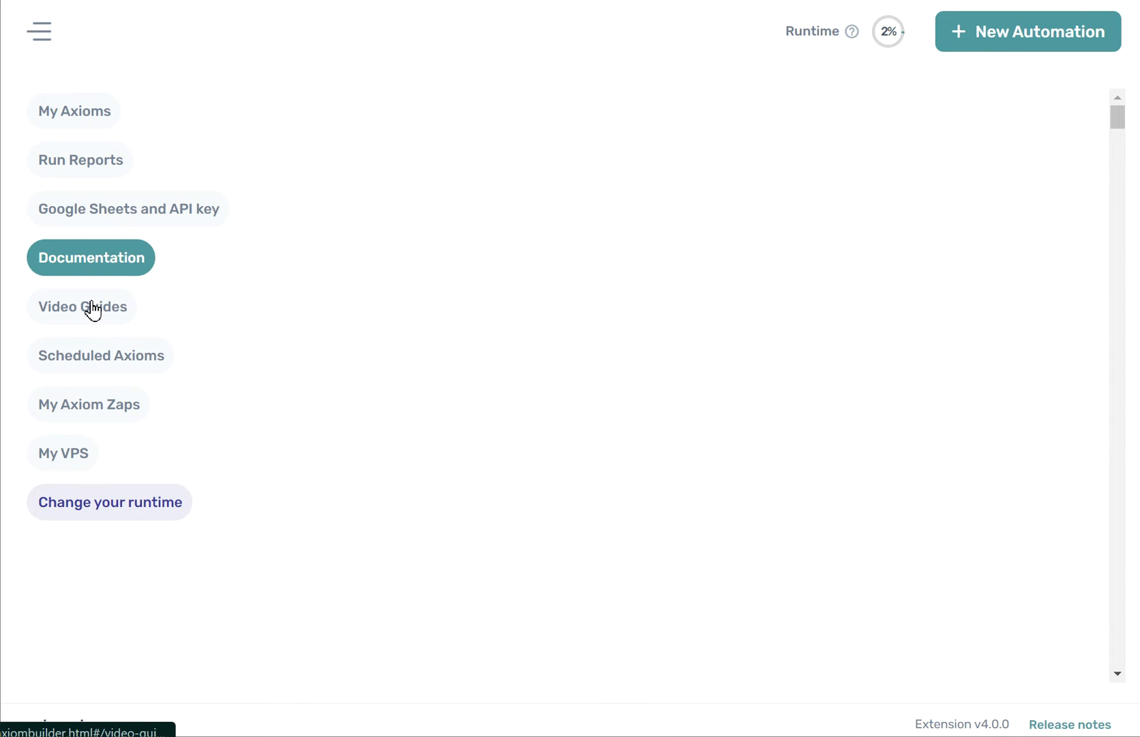
left_click(81, 306)
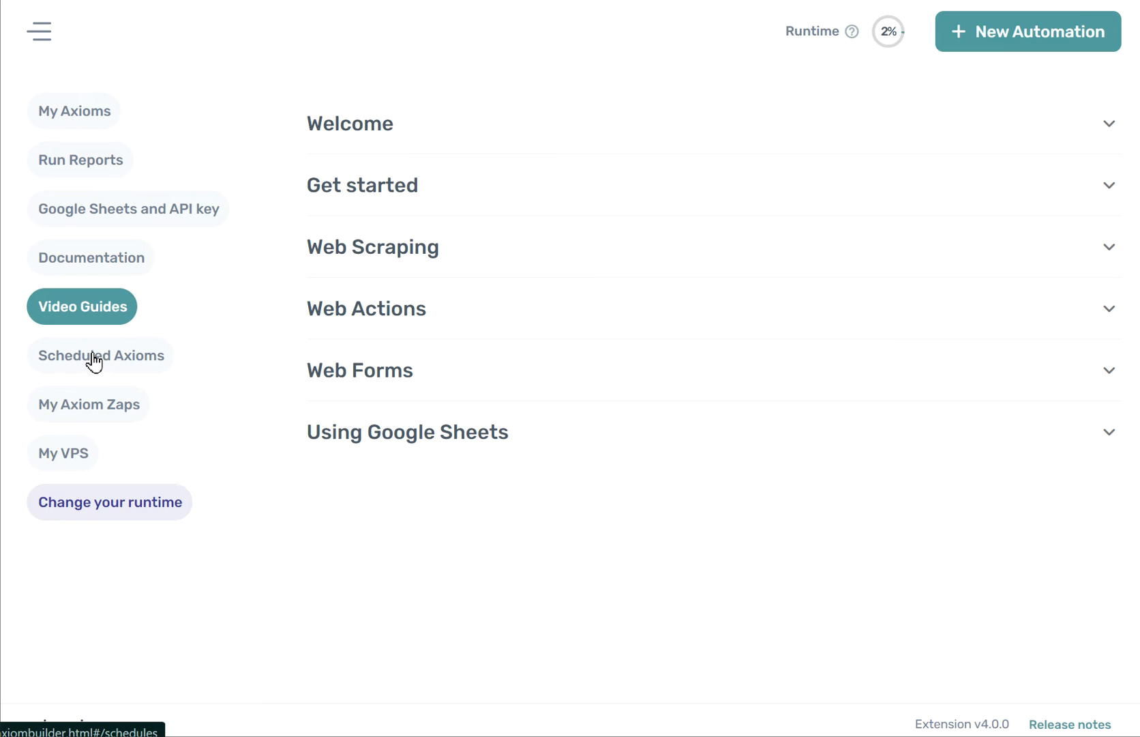
left_click(100, 355)
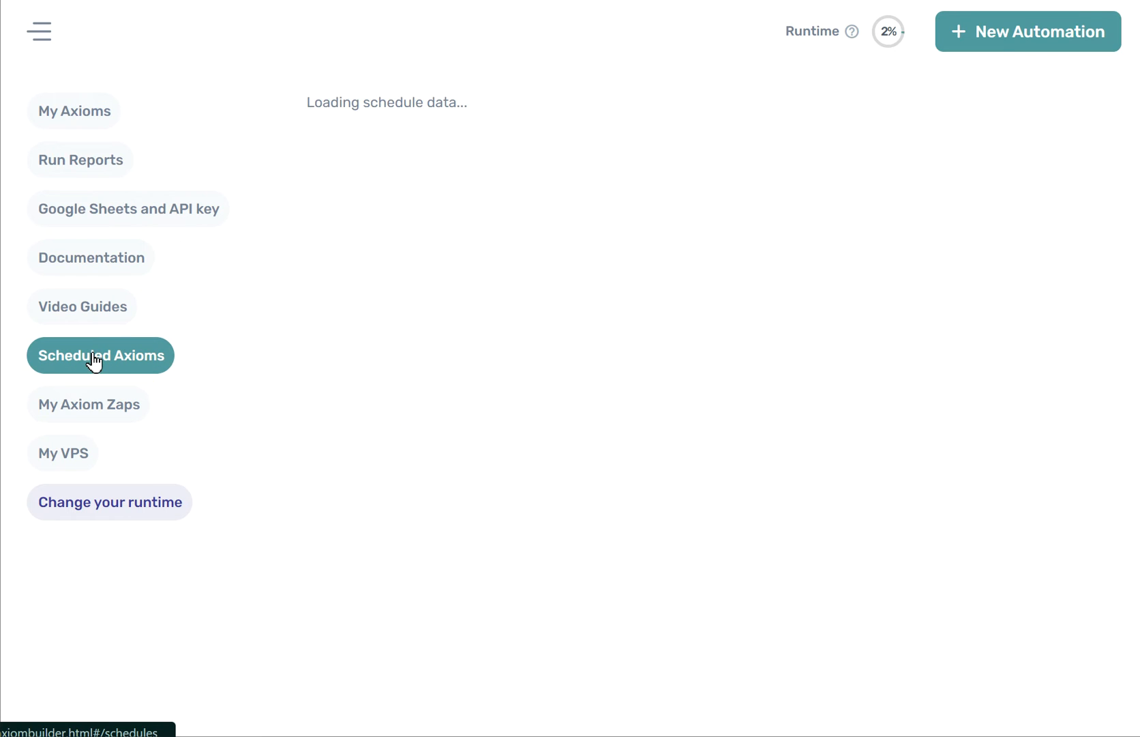
left_click(100, 355)
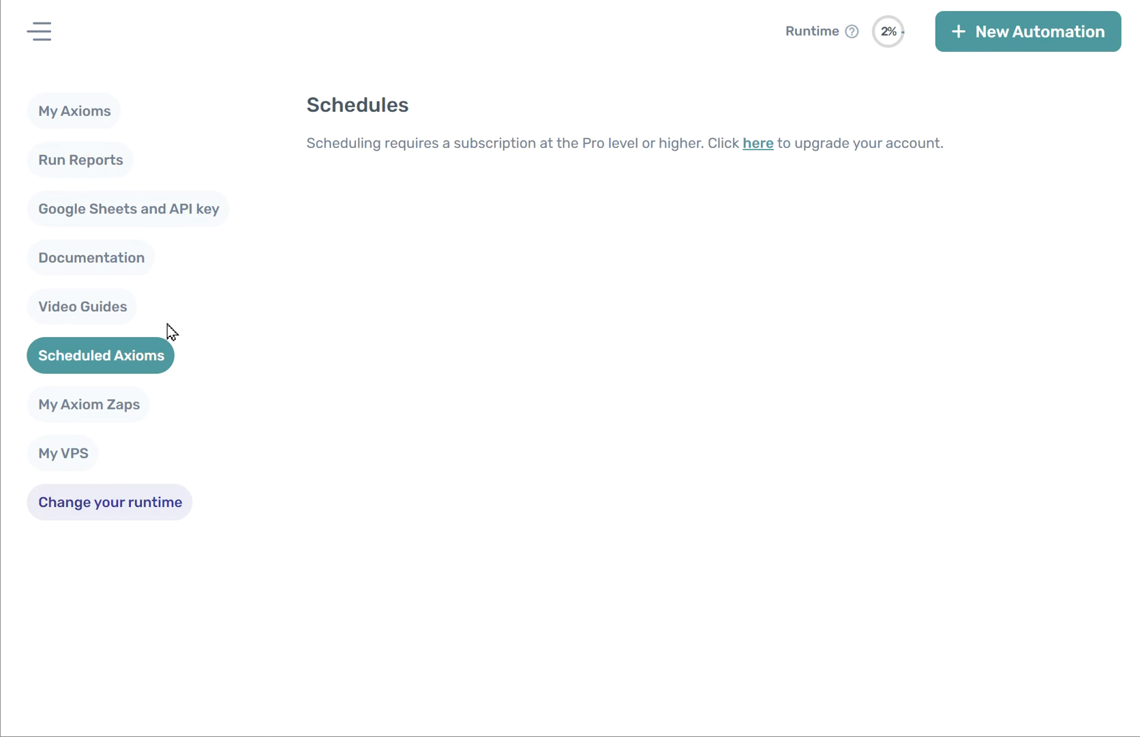
mouse_move(98, 423)
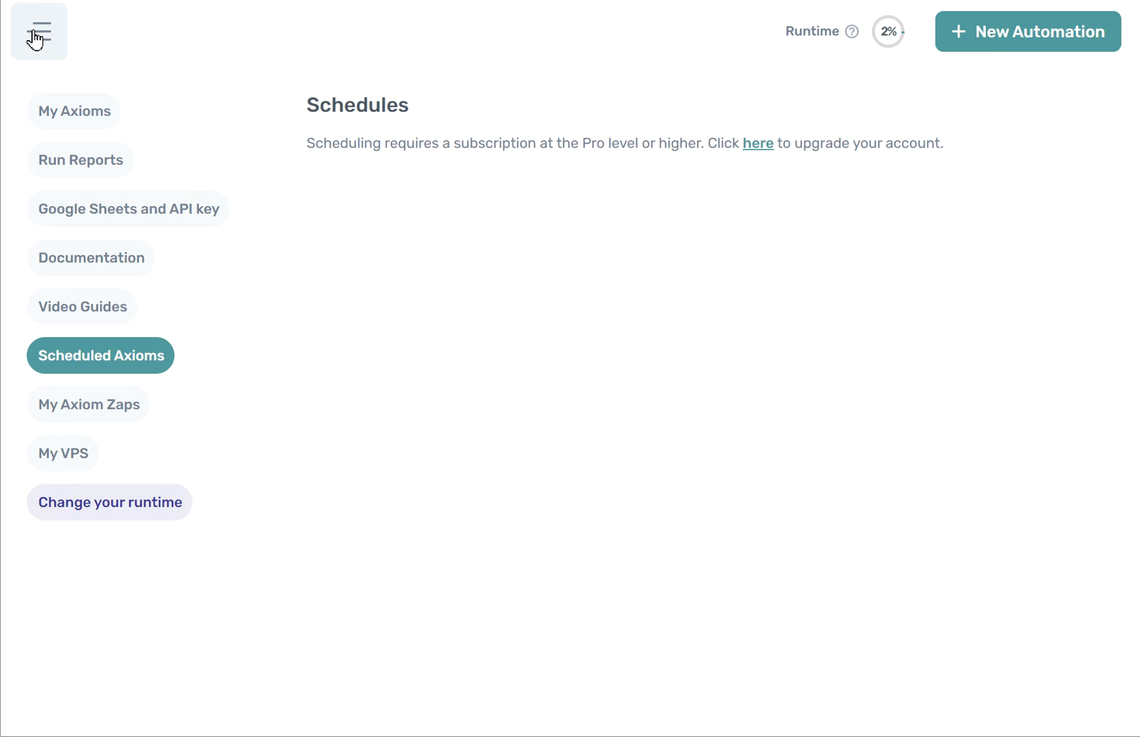
left_click(37, 32)
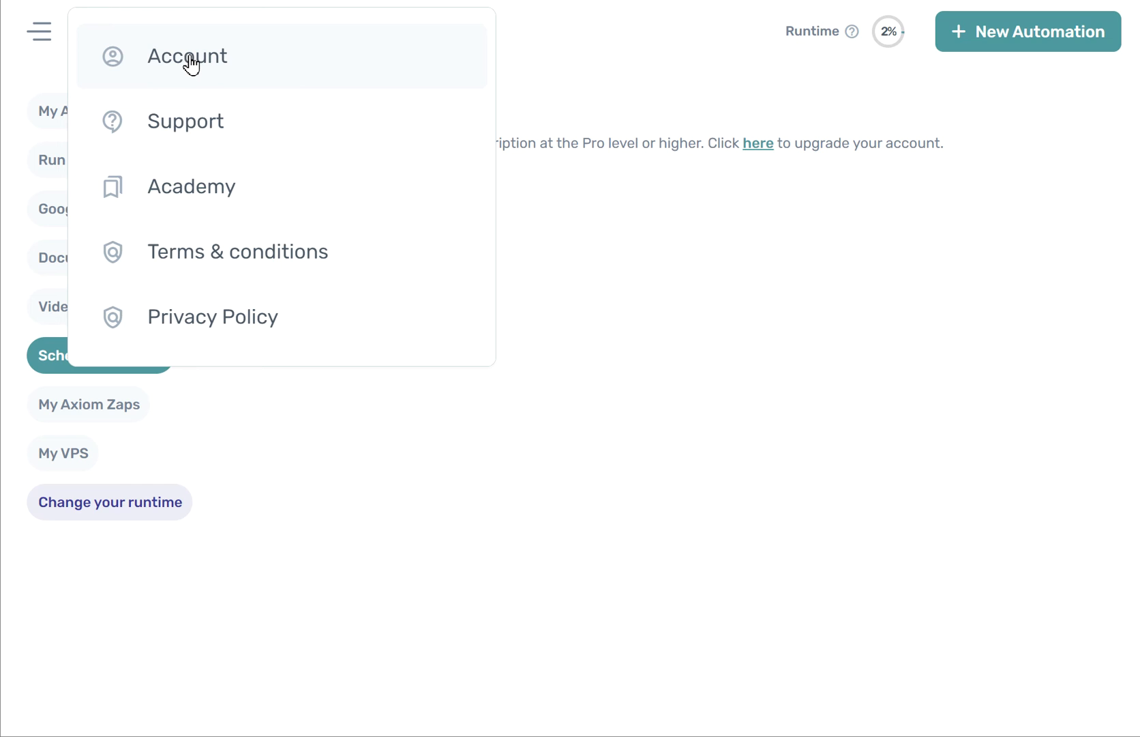
mouse_move(209, 131)
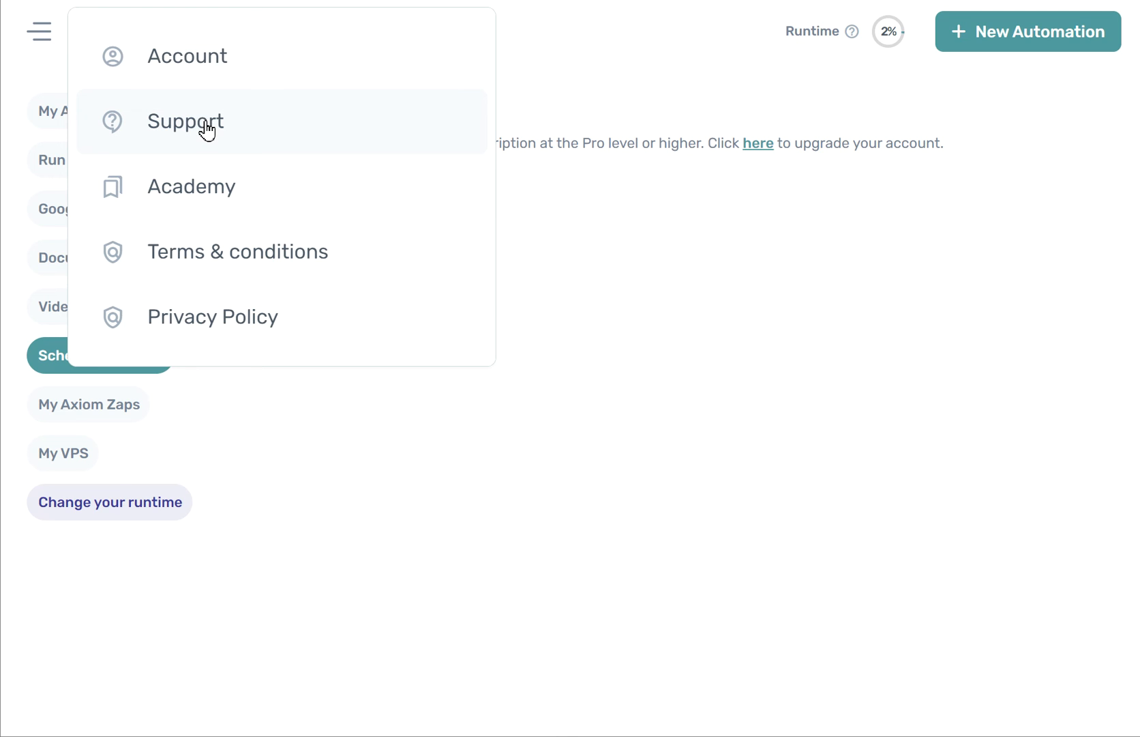
mouse_move(249, 260)
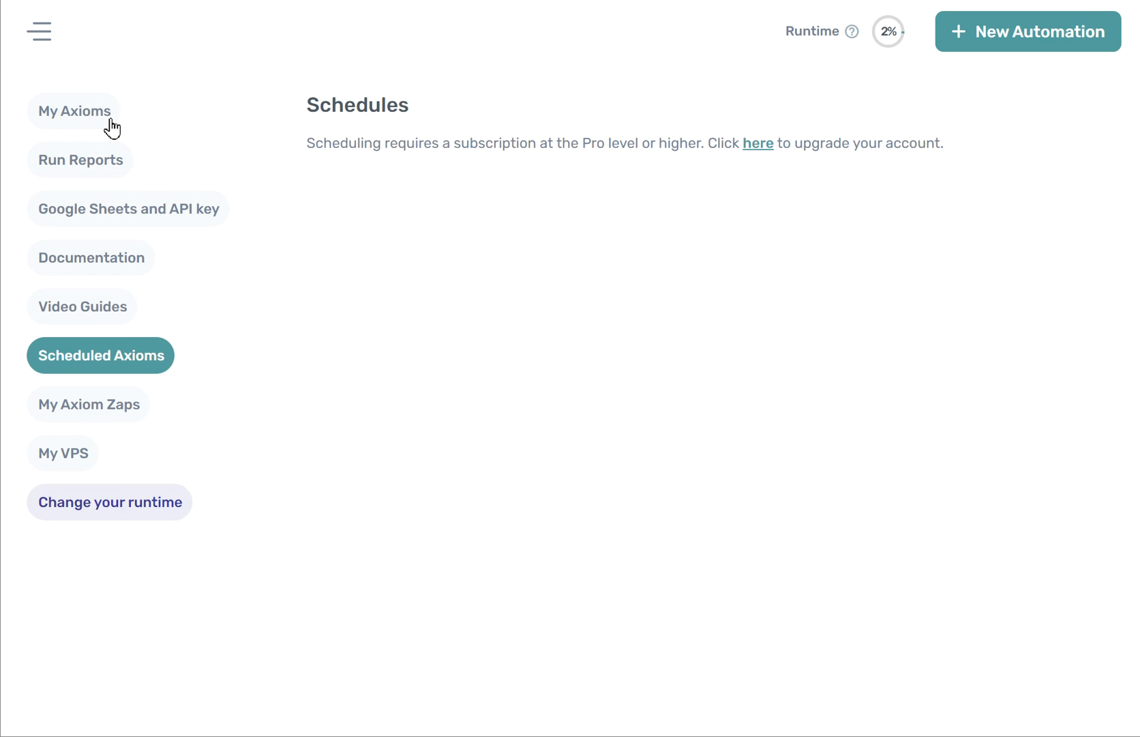
Step: Return to My Axioms and check the footer's Extension v4.0.0 label
left_click(74, 111)
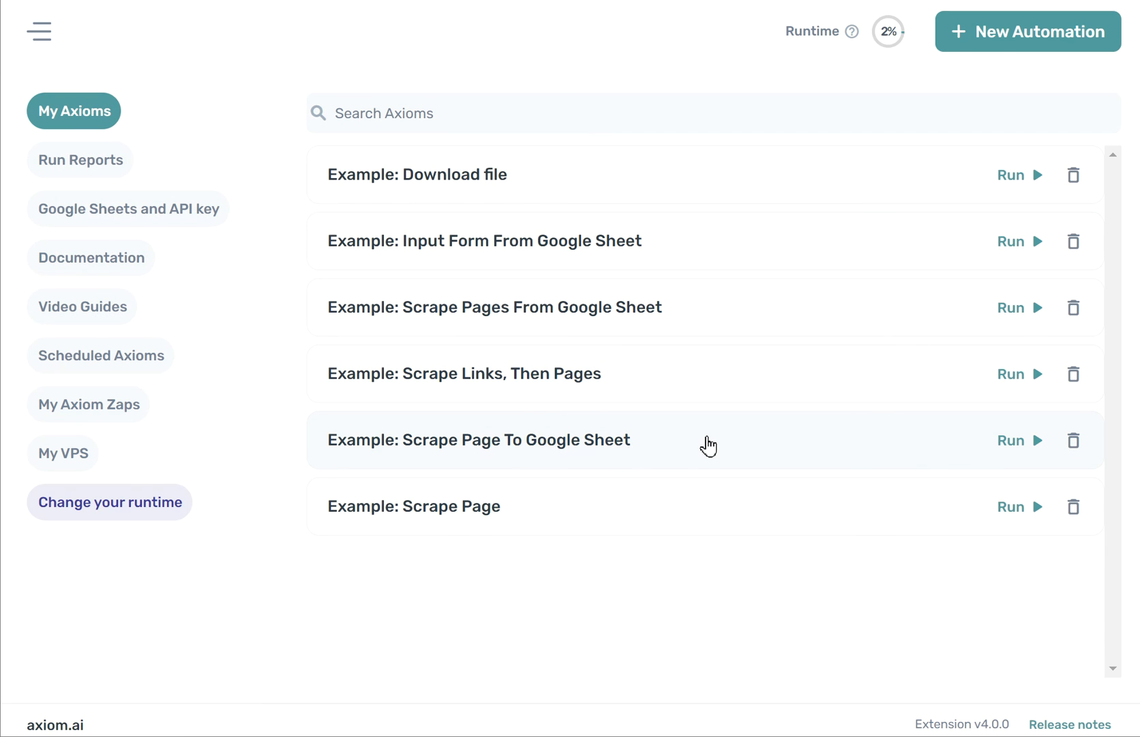
mouse_move(940, 723)
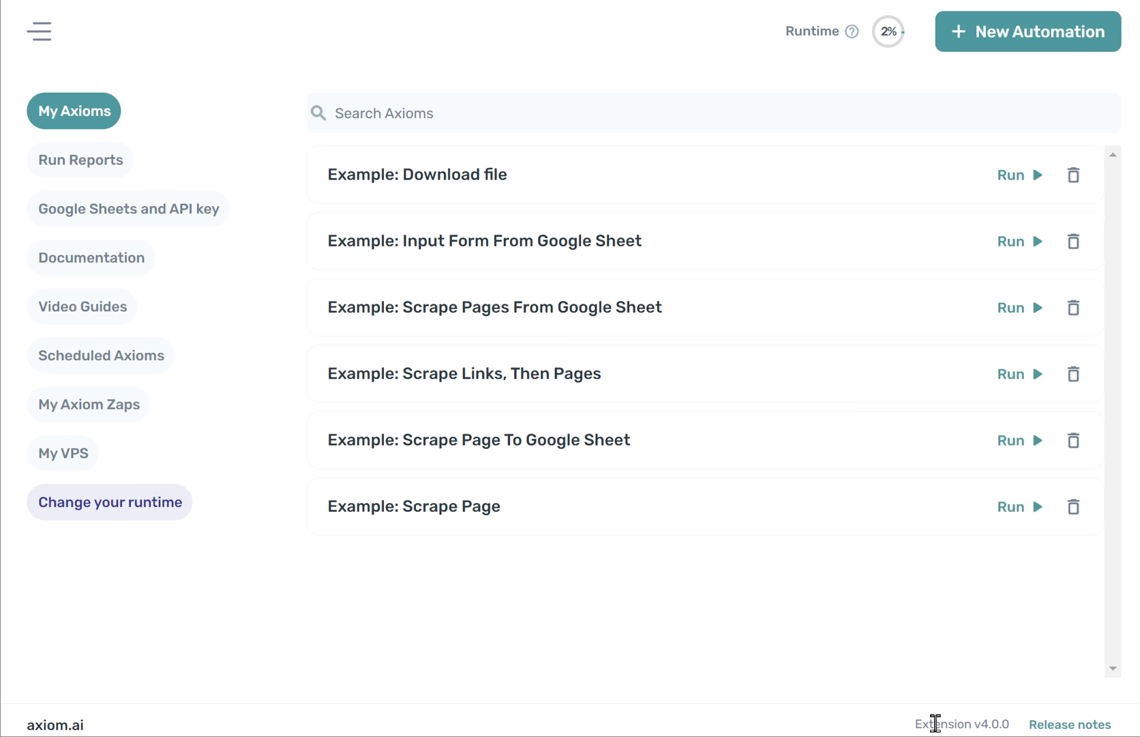
mouse_move(880, 730)
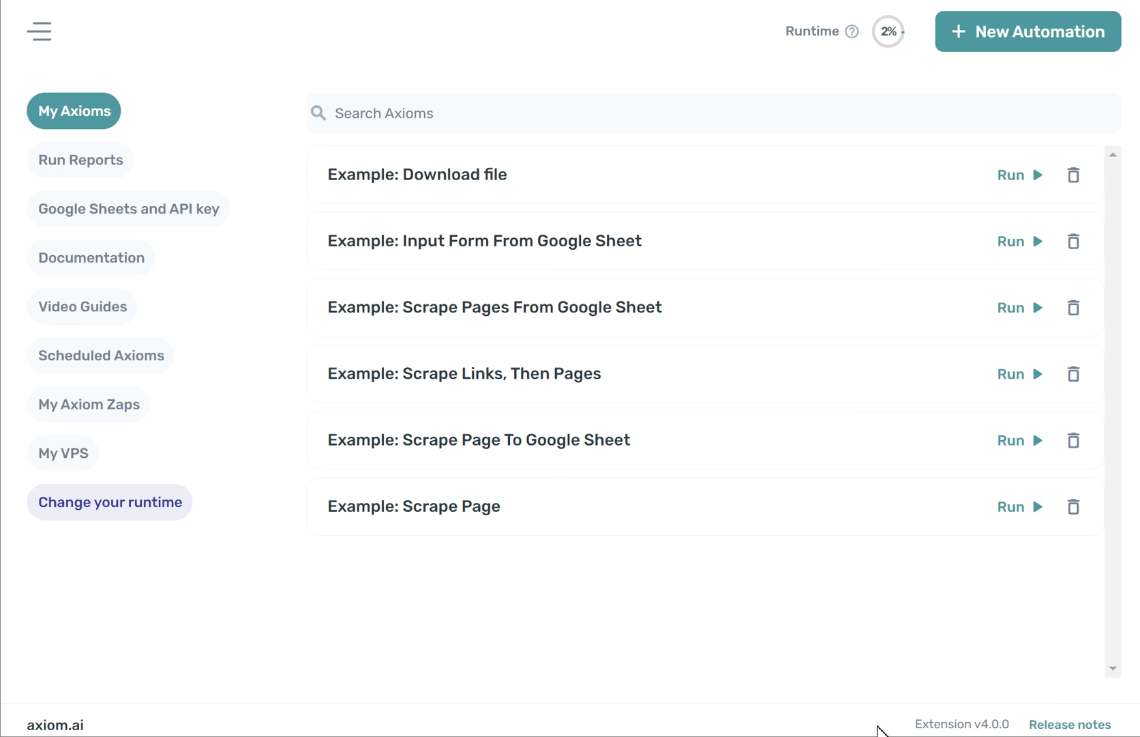
mouse_move(939, 725)
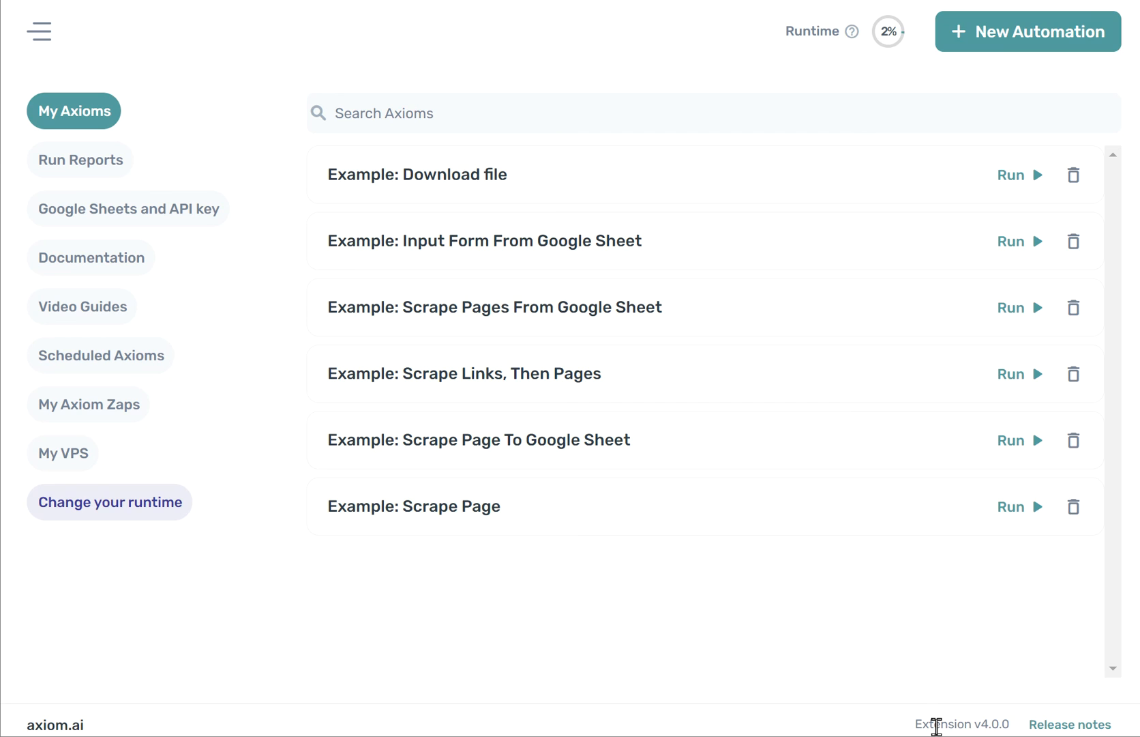
mouse_move(1071, 724)
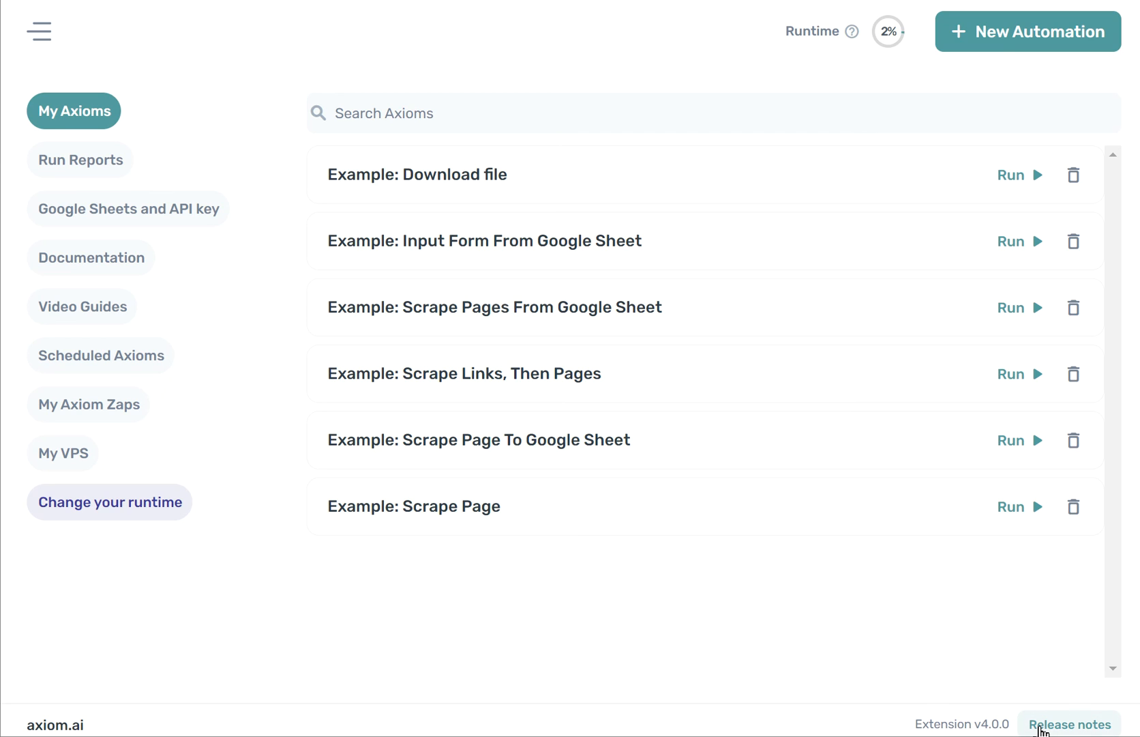